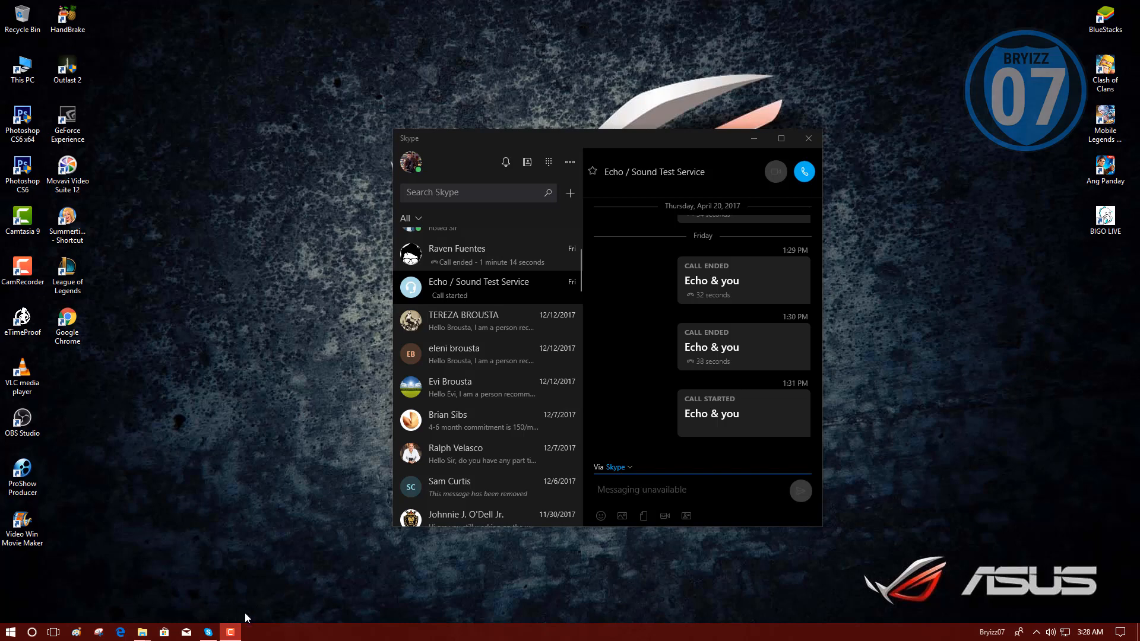
mouse_move(631, 542)
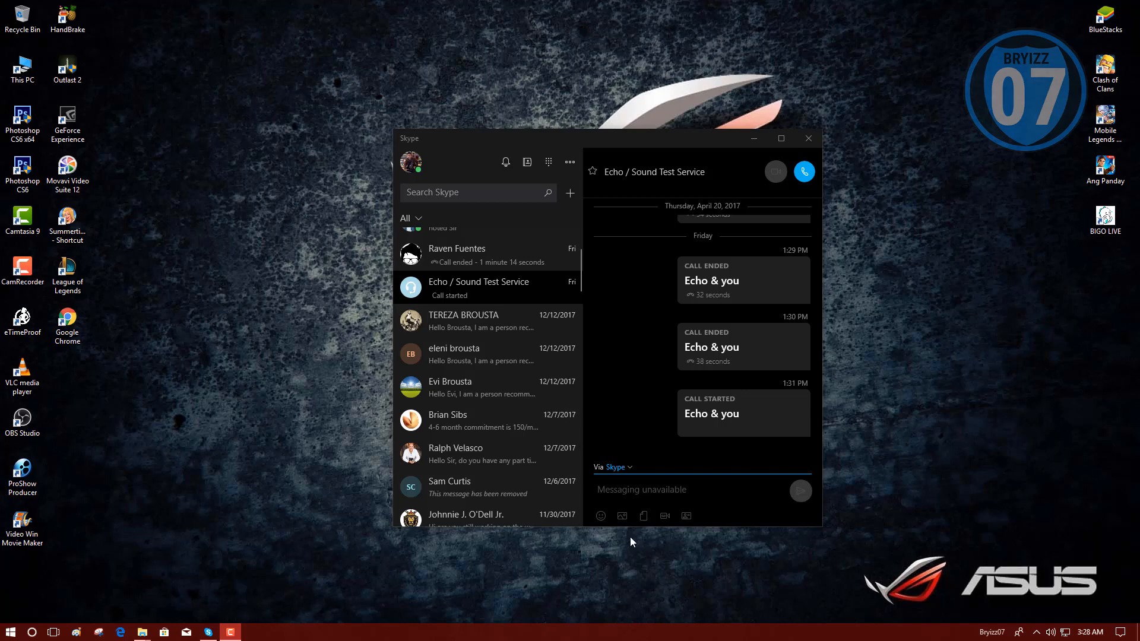
mouse_move(926, 503)
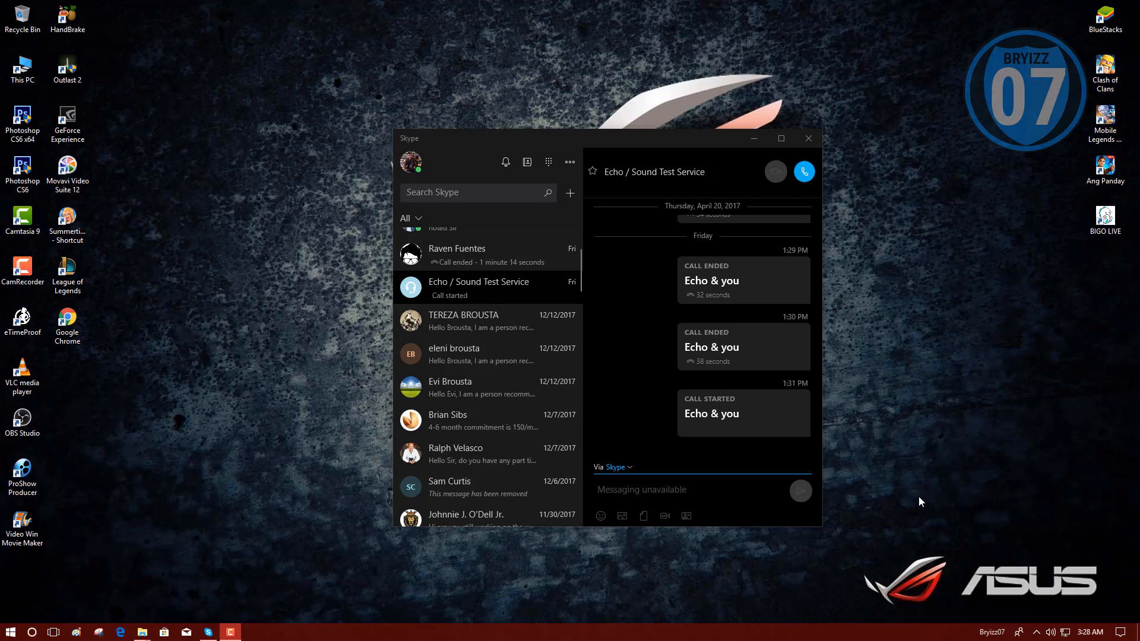
mouse_move(884, 202)
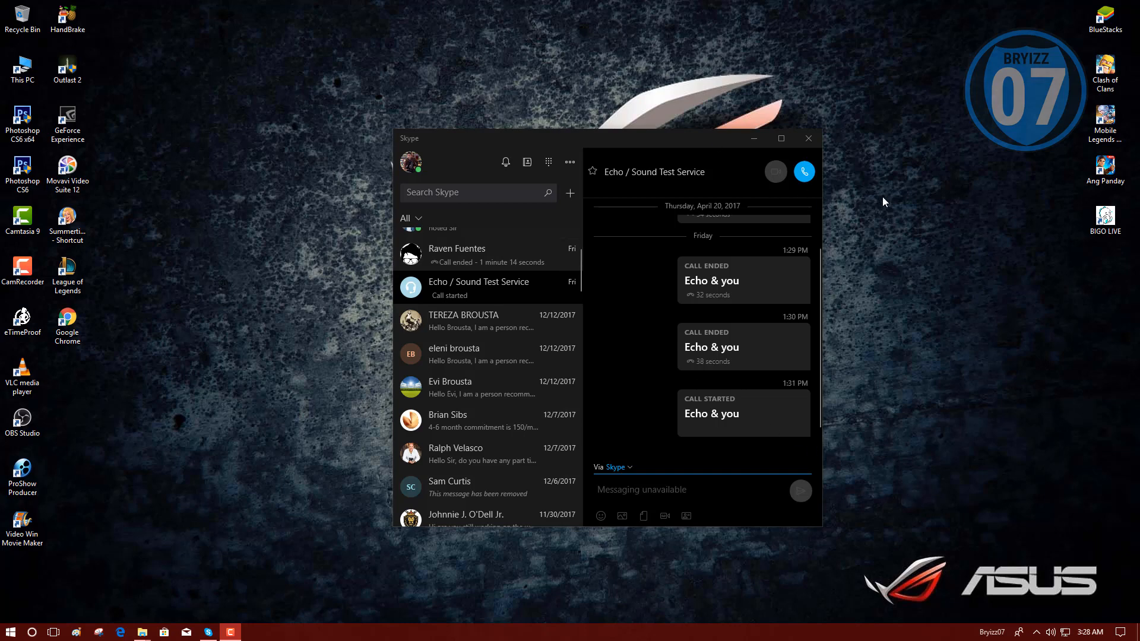
mouse_move(892, 218)
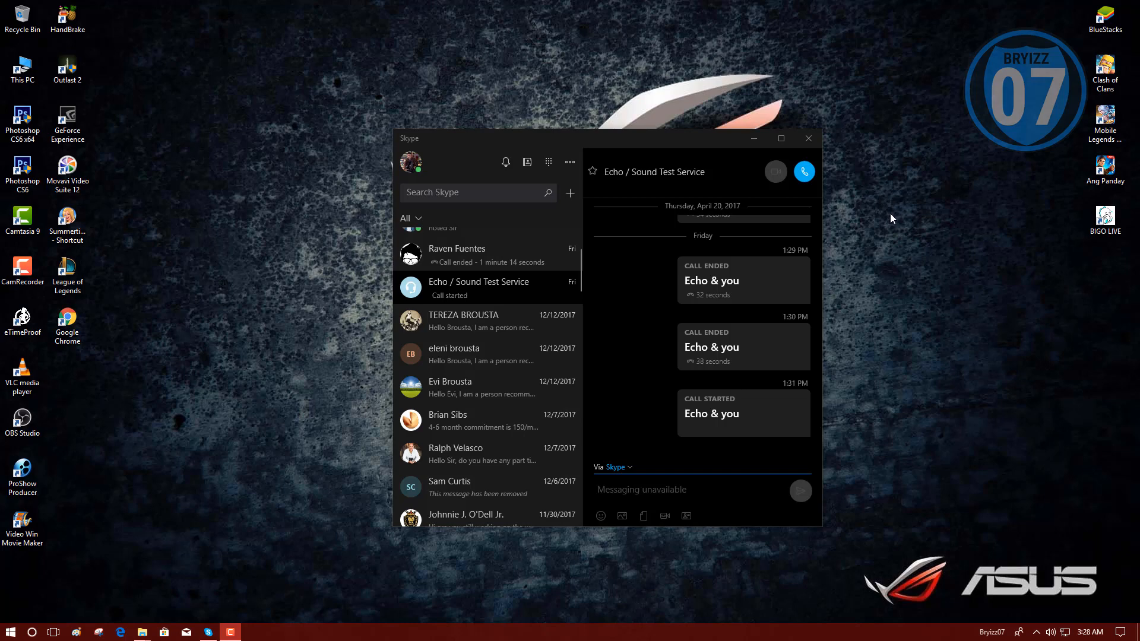
mouse_move(671, 226)
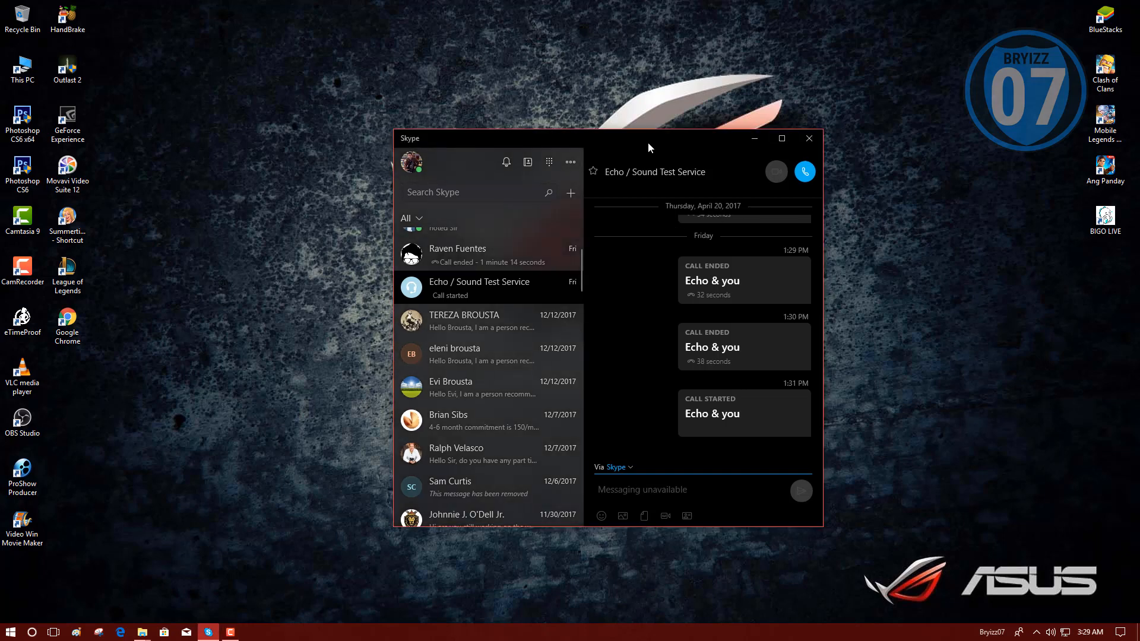
mouse_move(661, 216)
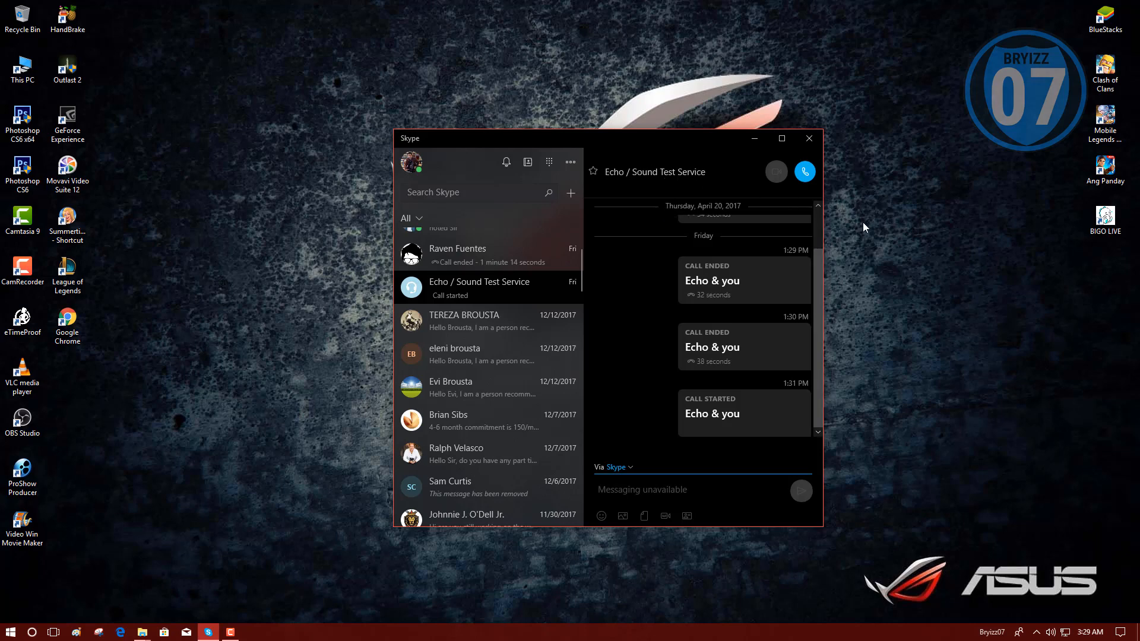
Open and then close the list of additional Skype options
scroll(up, 3)
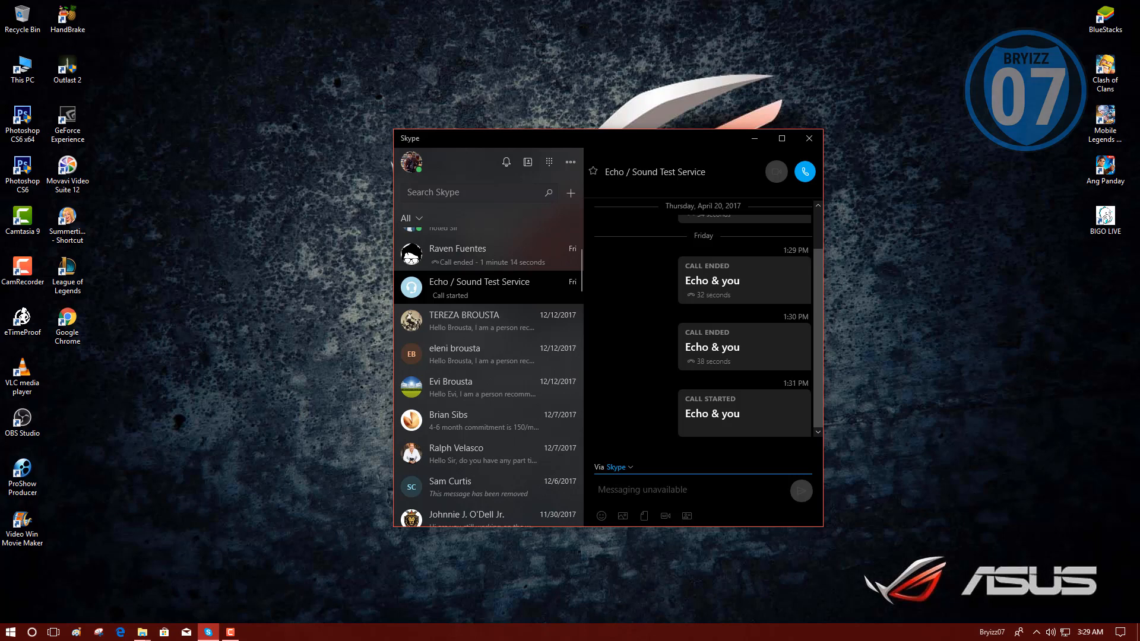
mouse_move(579, 400)
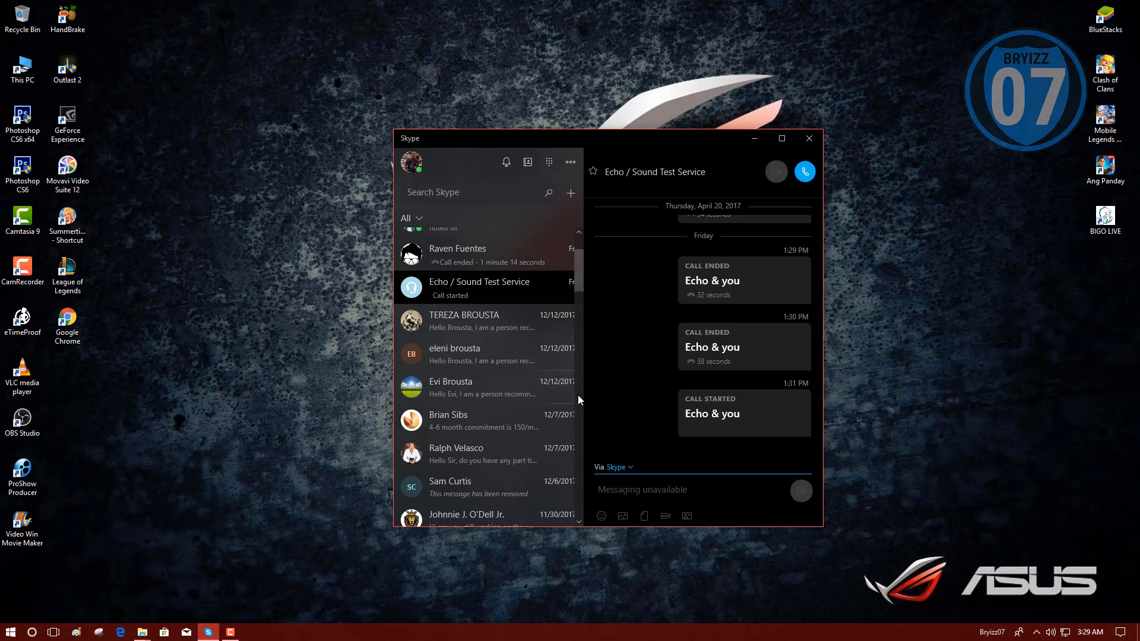
mouse_move(580, 286)
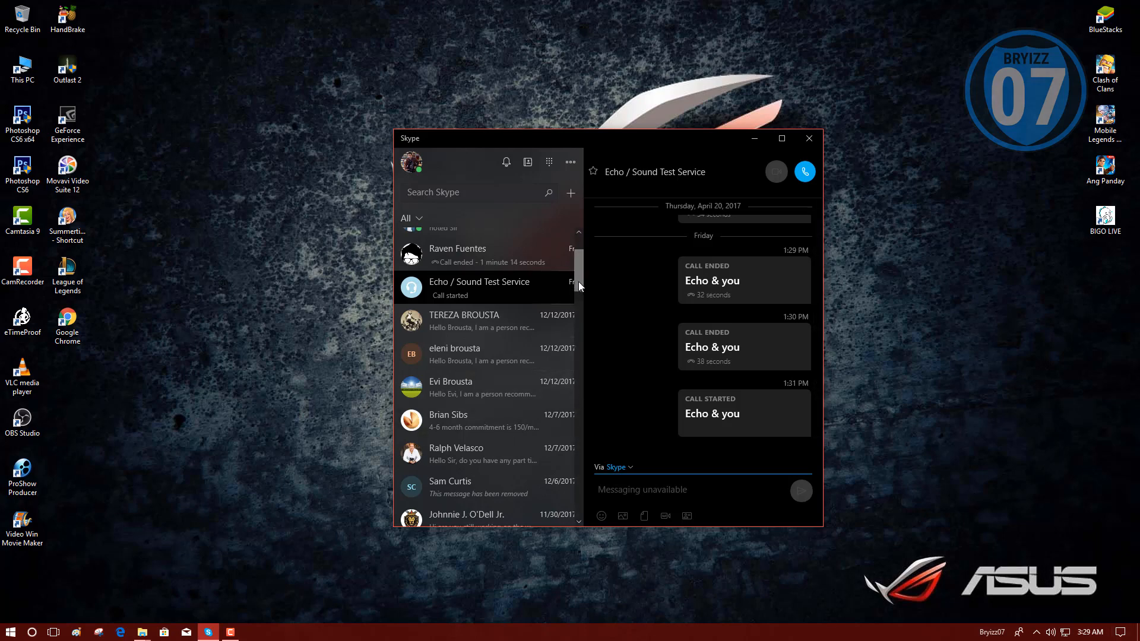
mouse_move(618, 303)
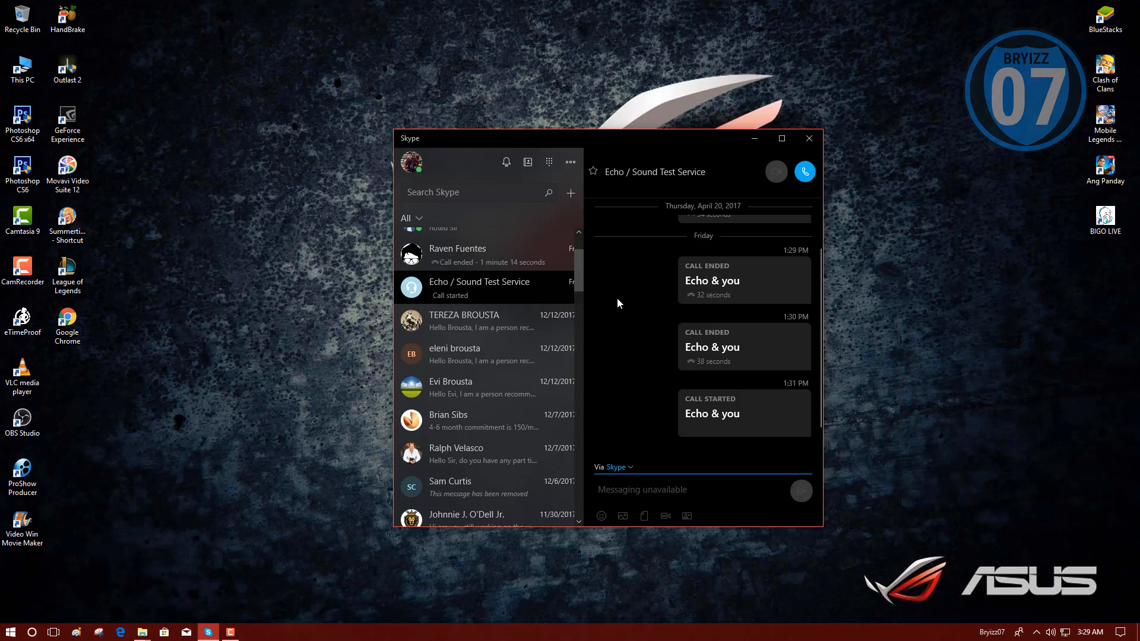
mouse_move(1004, 506)
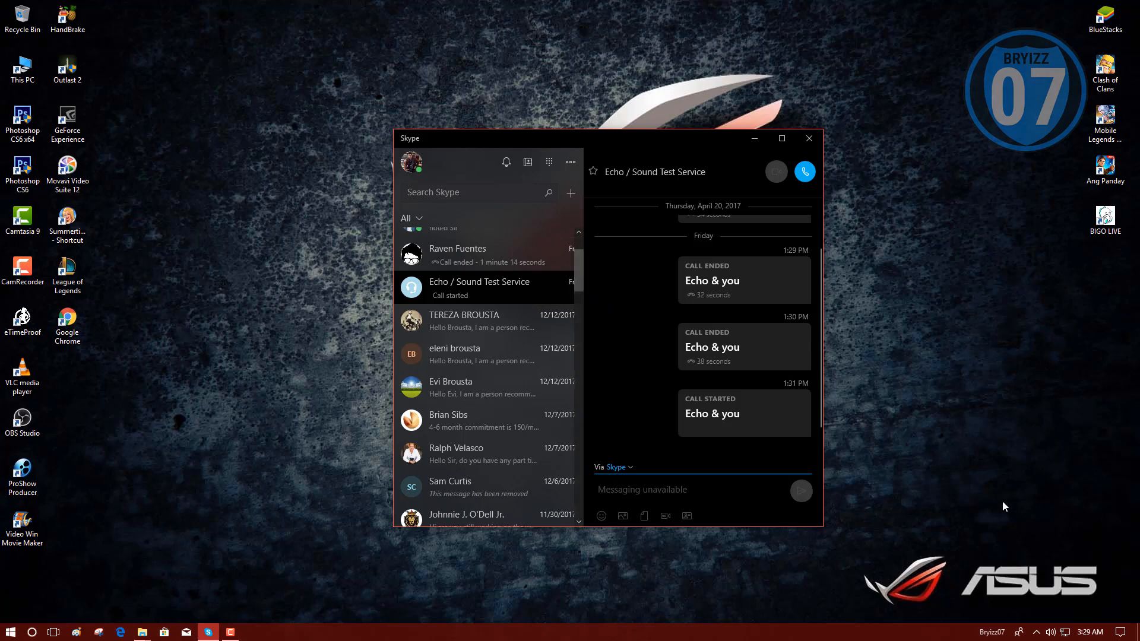
mouse_move(720, 192)
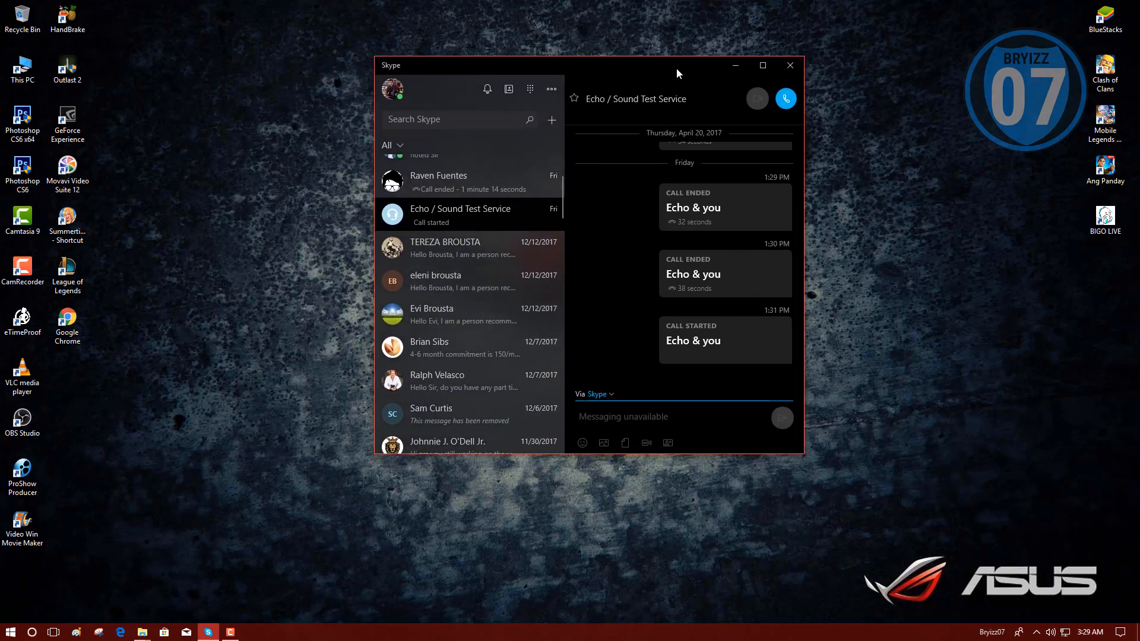
mouse_move(794, 137)
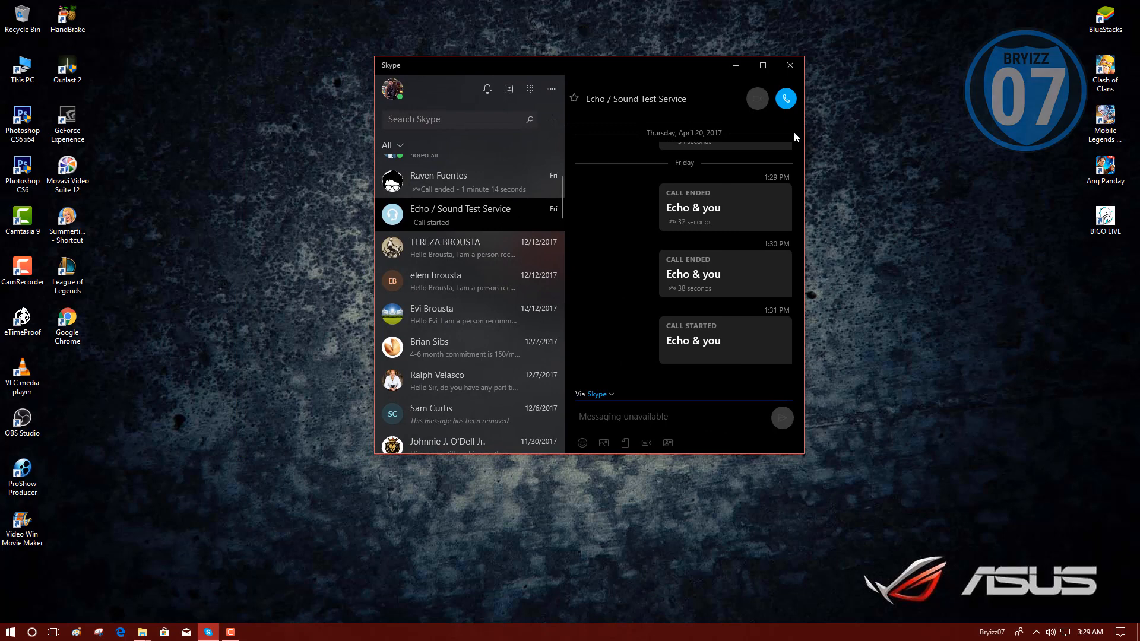
click(9, 629)
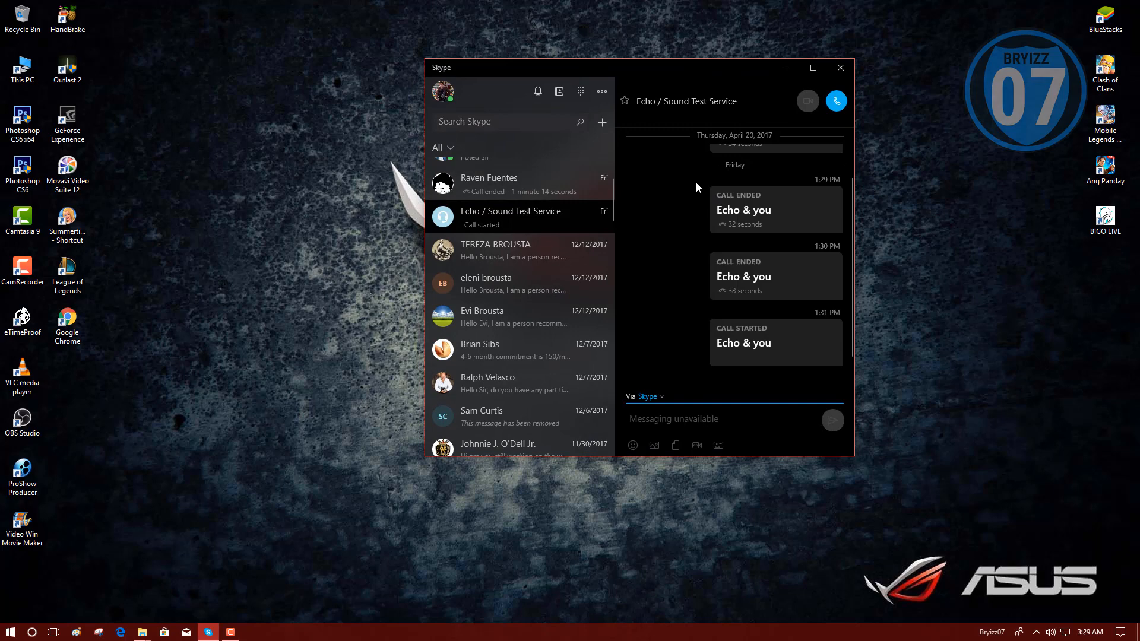
mouse_move(709, 106)
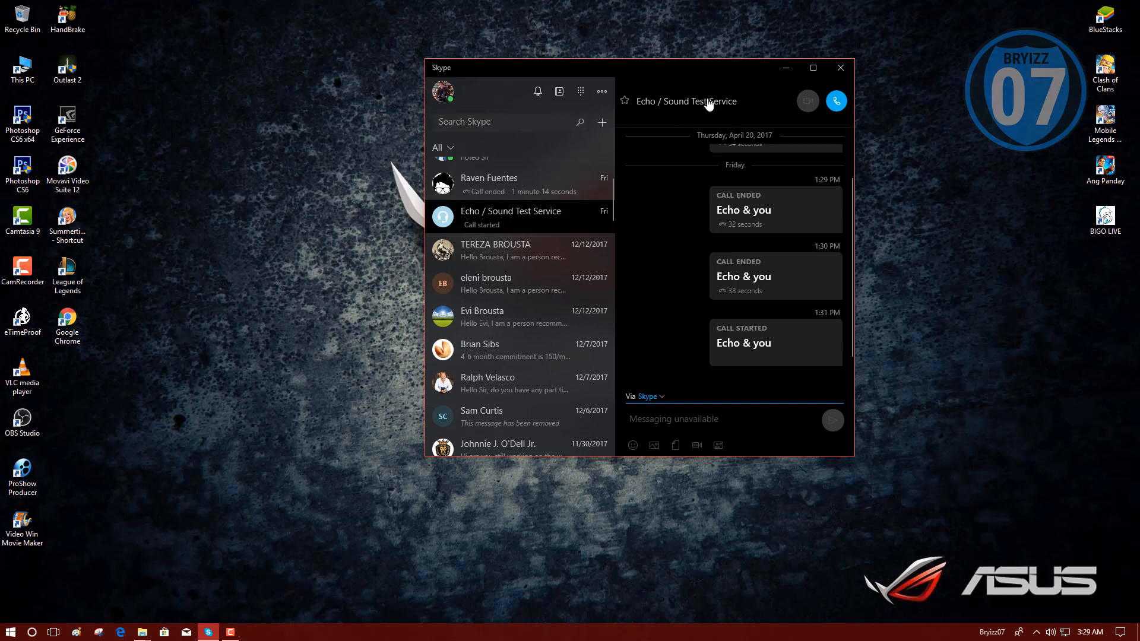
mouse_move(582, 143)
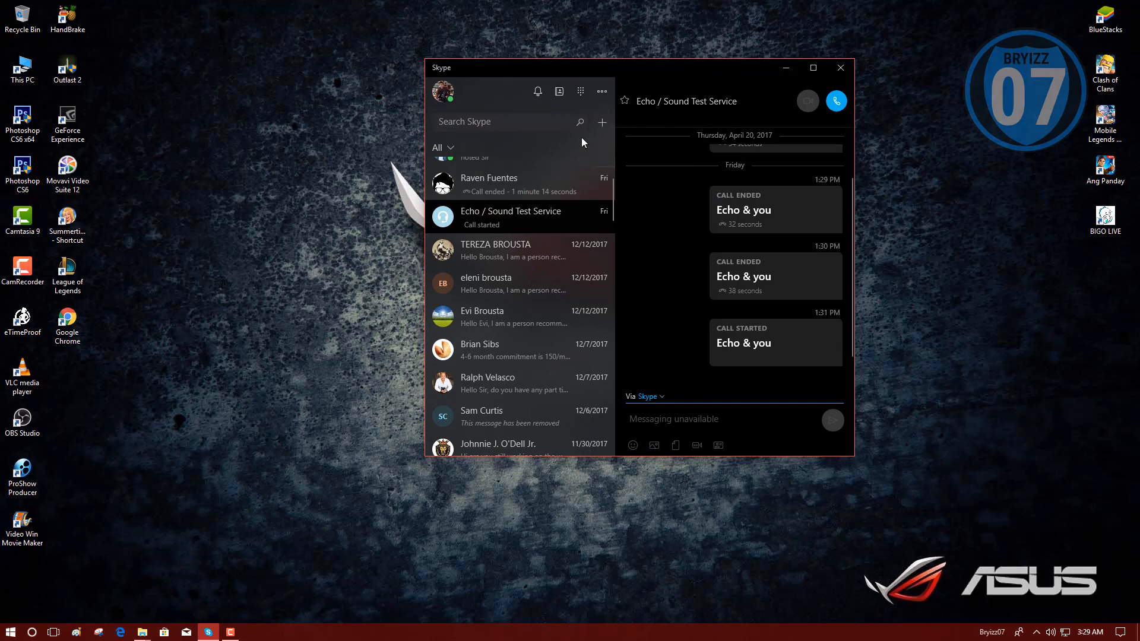
mouse_move(602, 91)
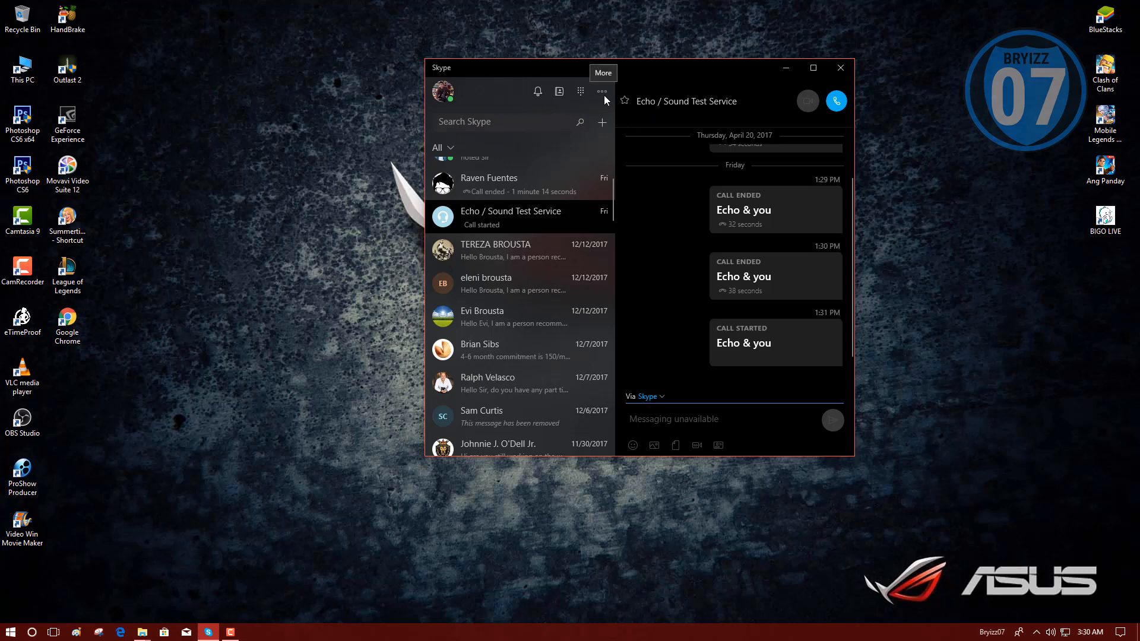
click(602, 91)
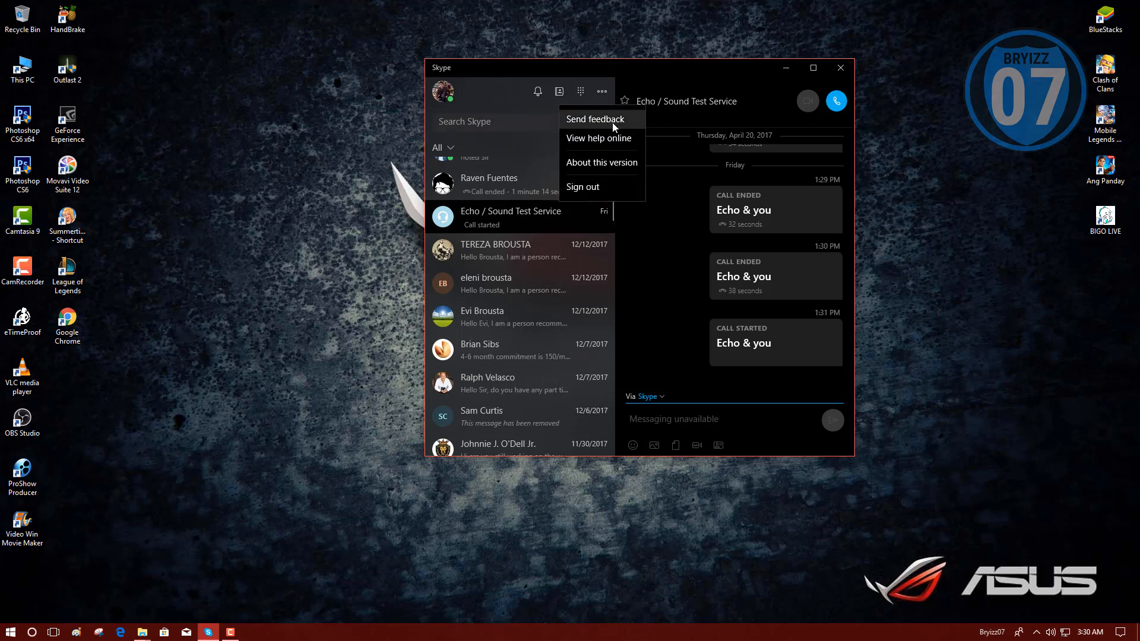
mouse_move(602, 162)
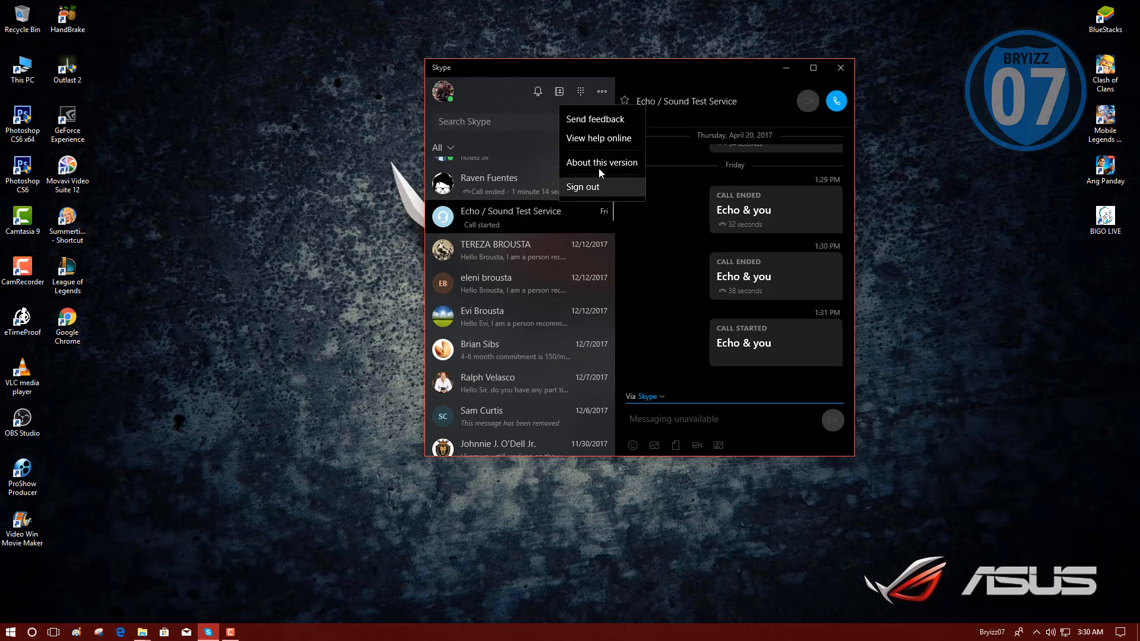
click(446, 101)
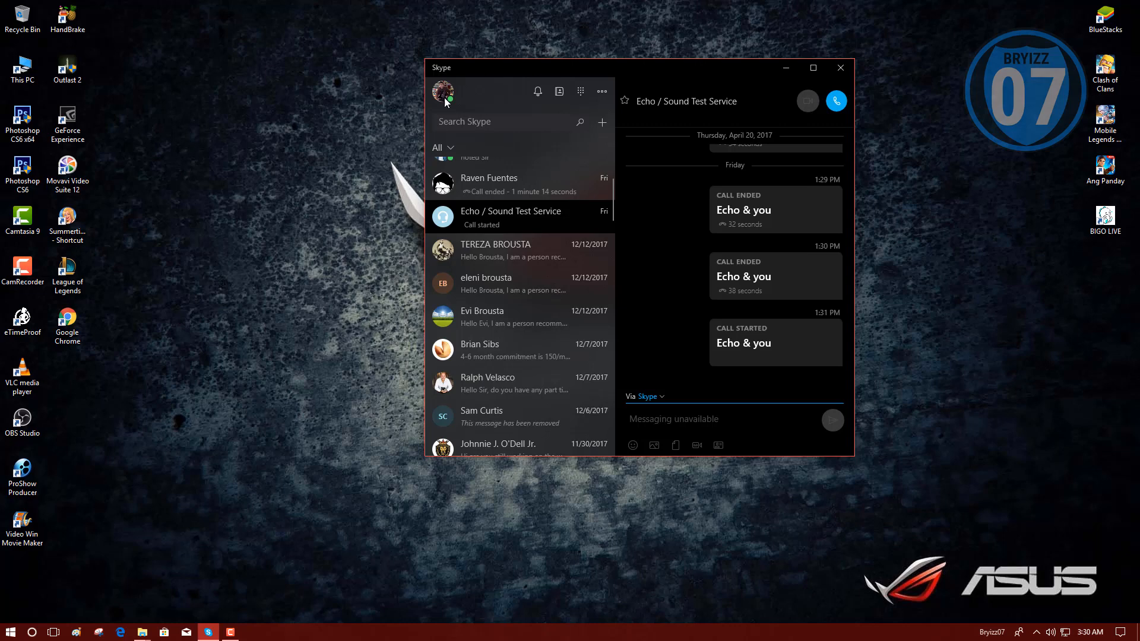
Open Settings from the profile panel and scroll down to Notification Settings
click(443, 91)
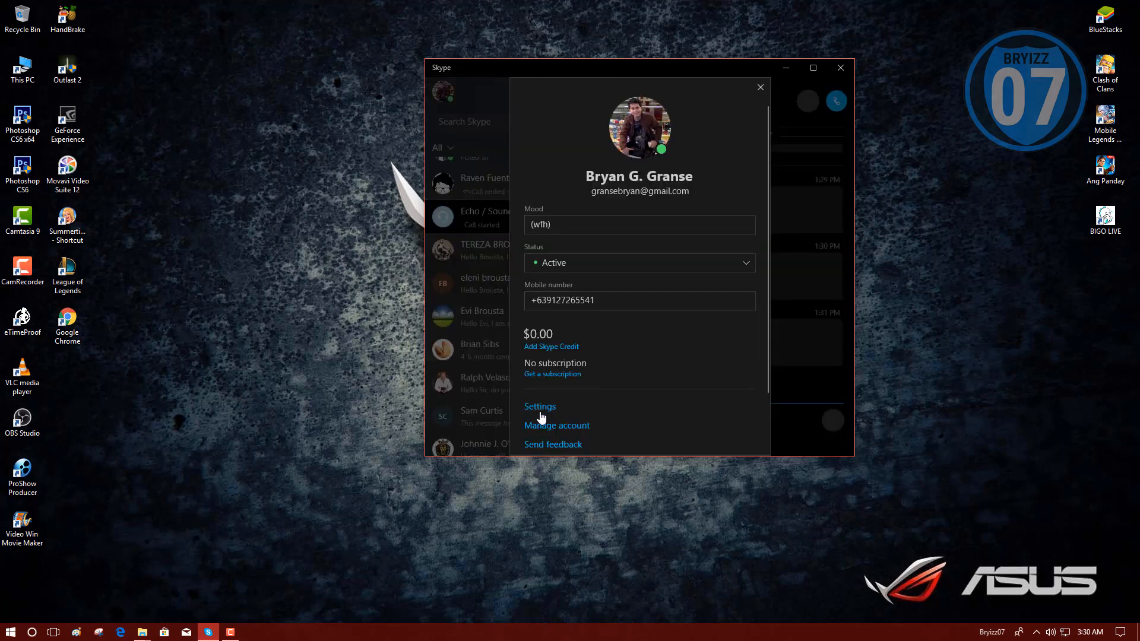
click(540, 406)
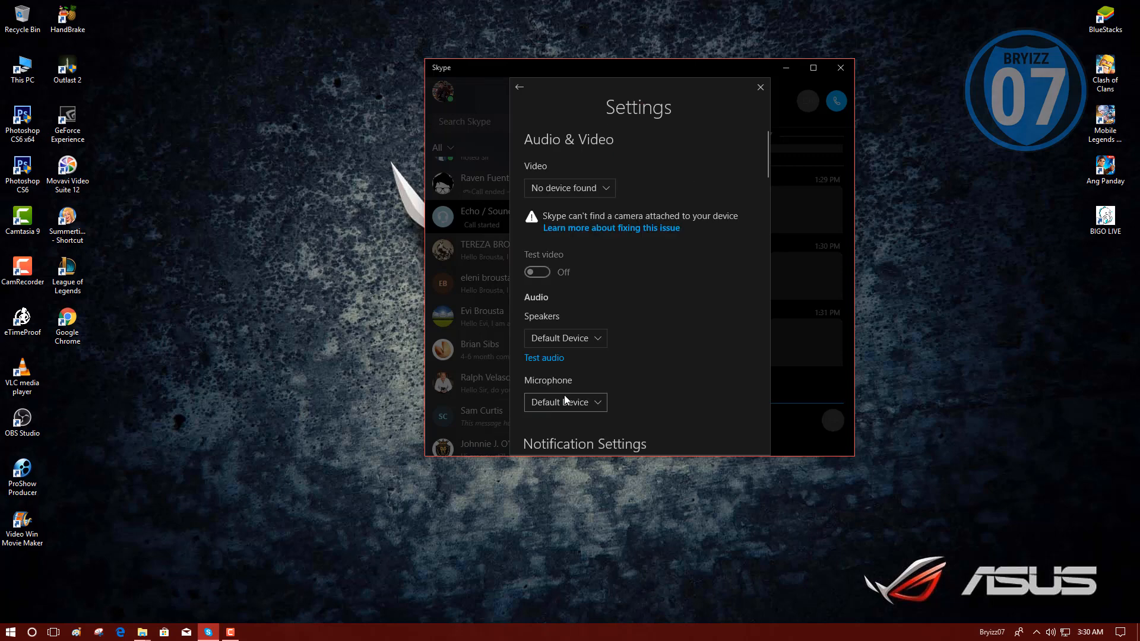
mouse_move(716, 178)
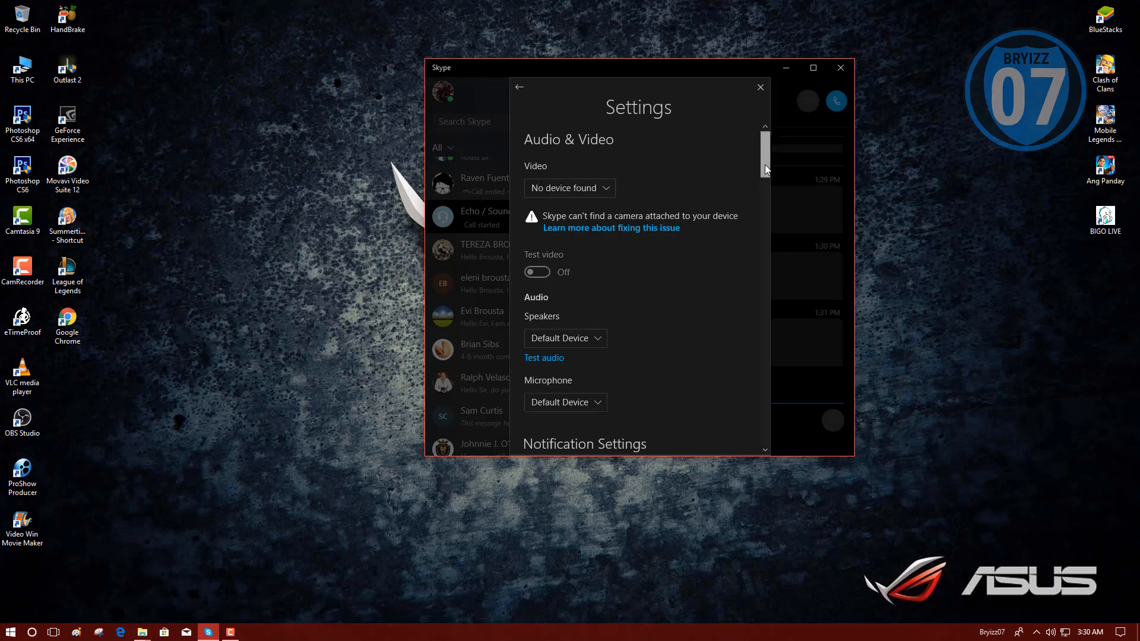
scroll(down, 3)
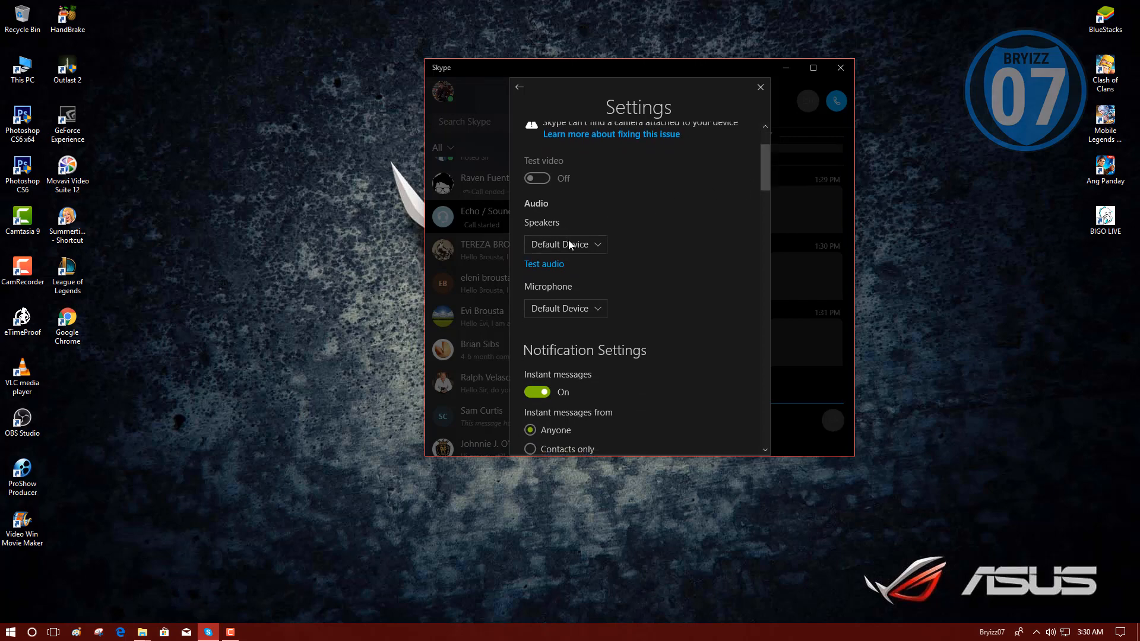
mouse_move(650, 276)
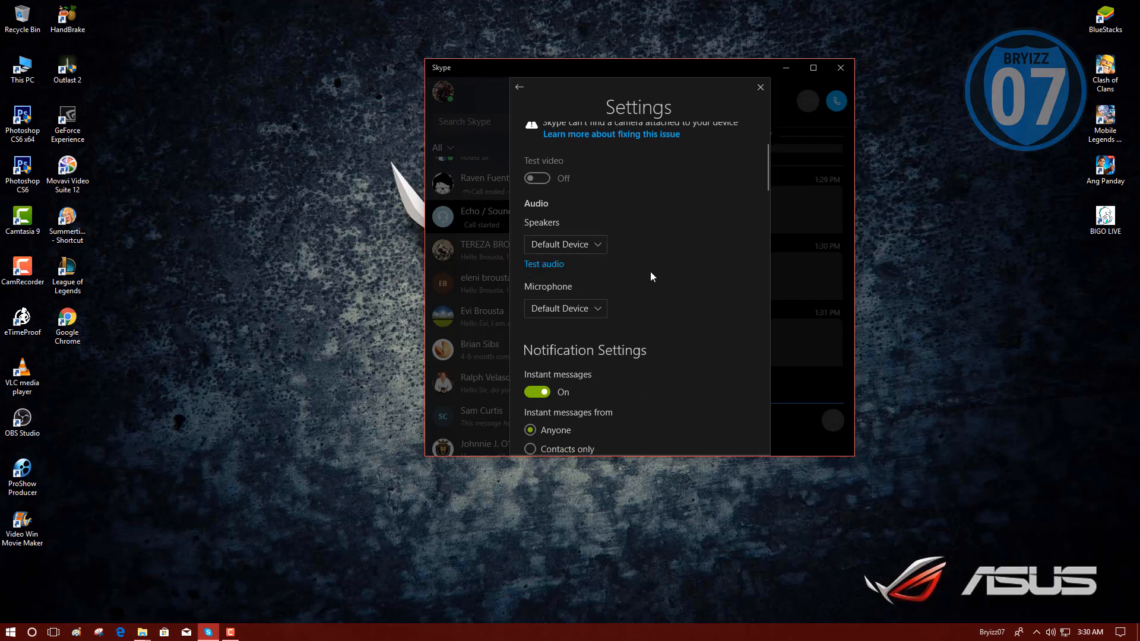
scroll(down, 3)
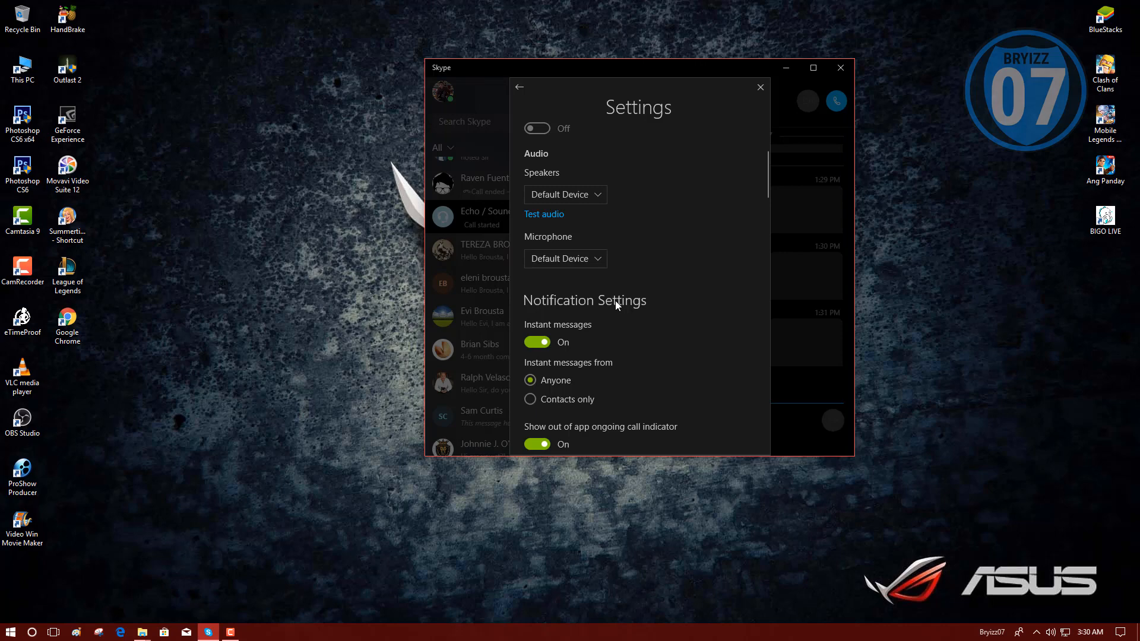
mouse_move(578, 324)
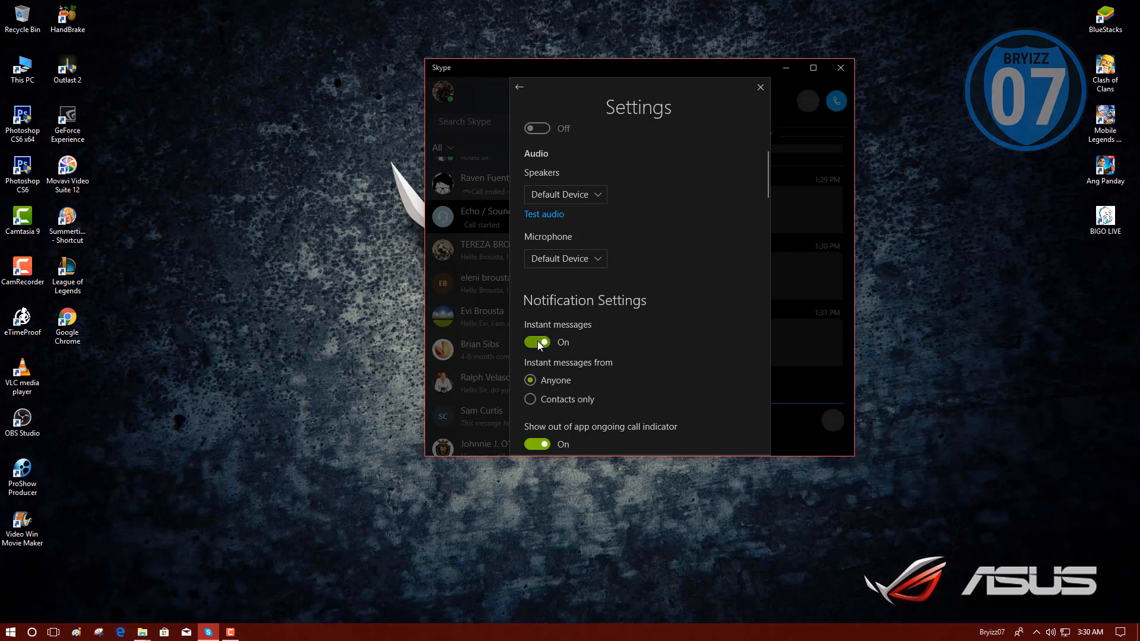
Switch the Instant messages notification toggle to Off
click(536, 343)
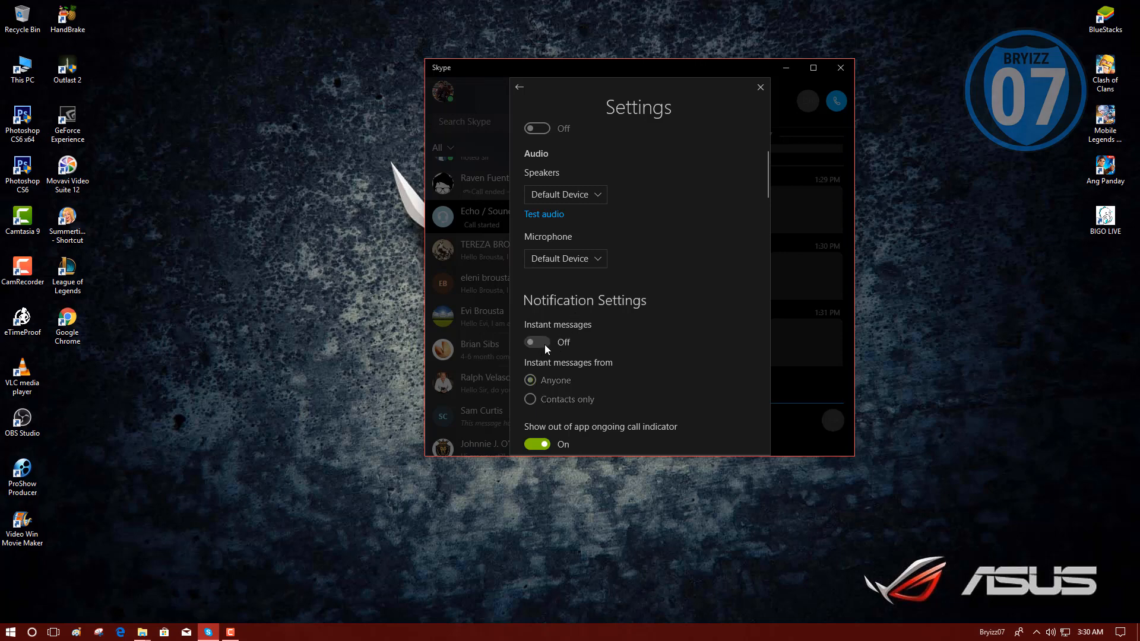
scroll(down, 3)
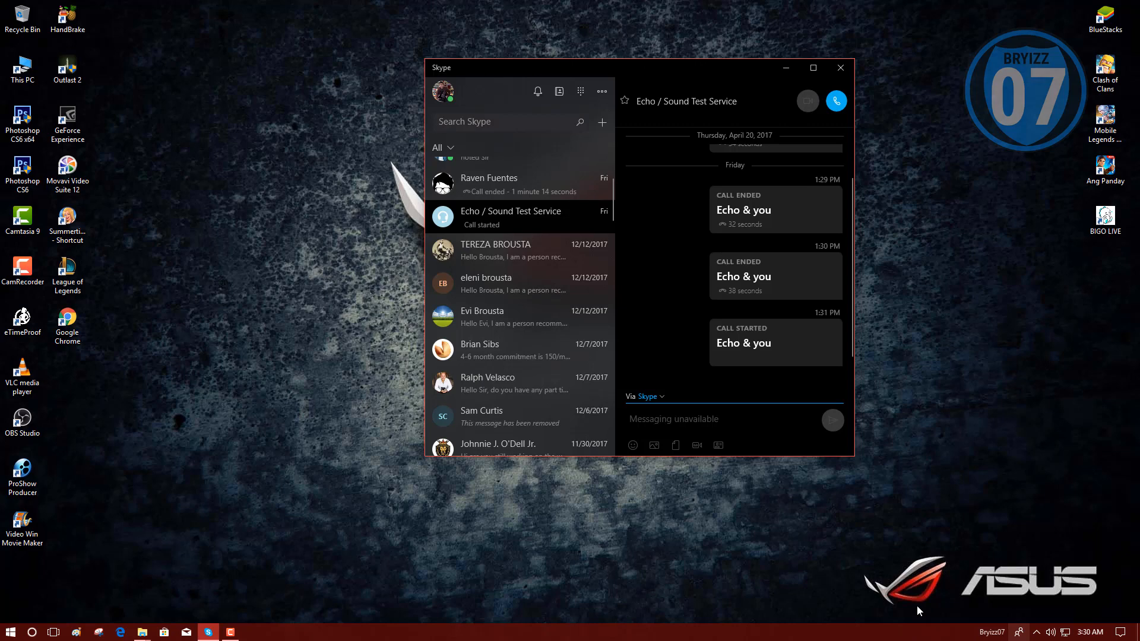
mouse_move(1103, 502)
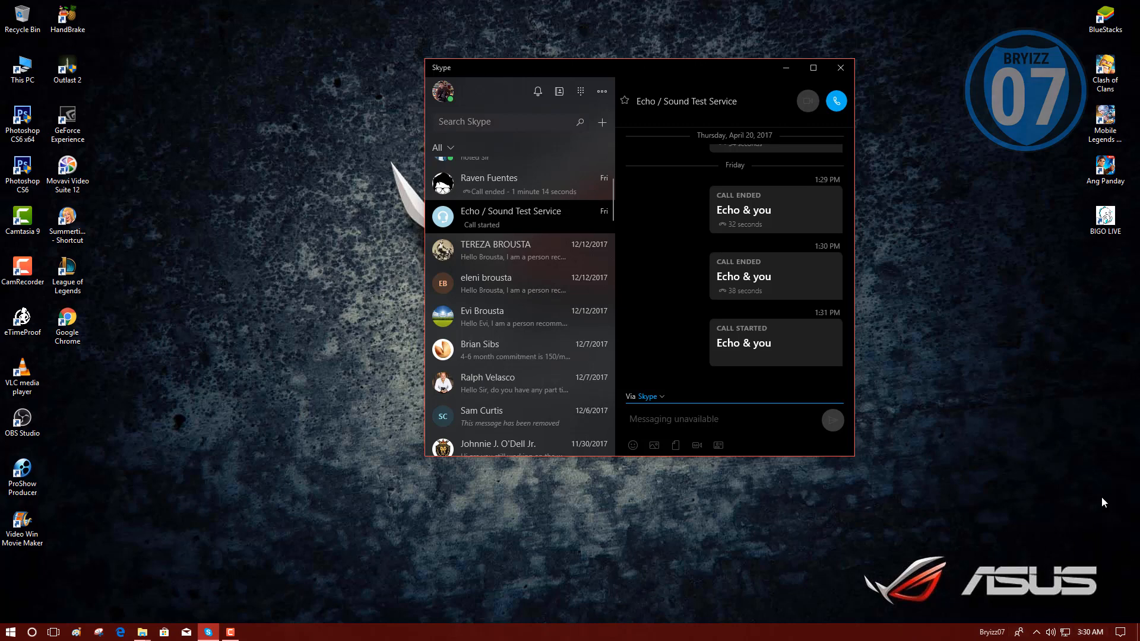
mouse_move(850, 233)
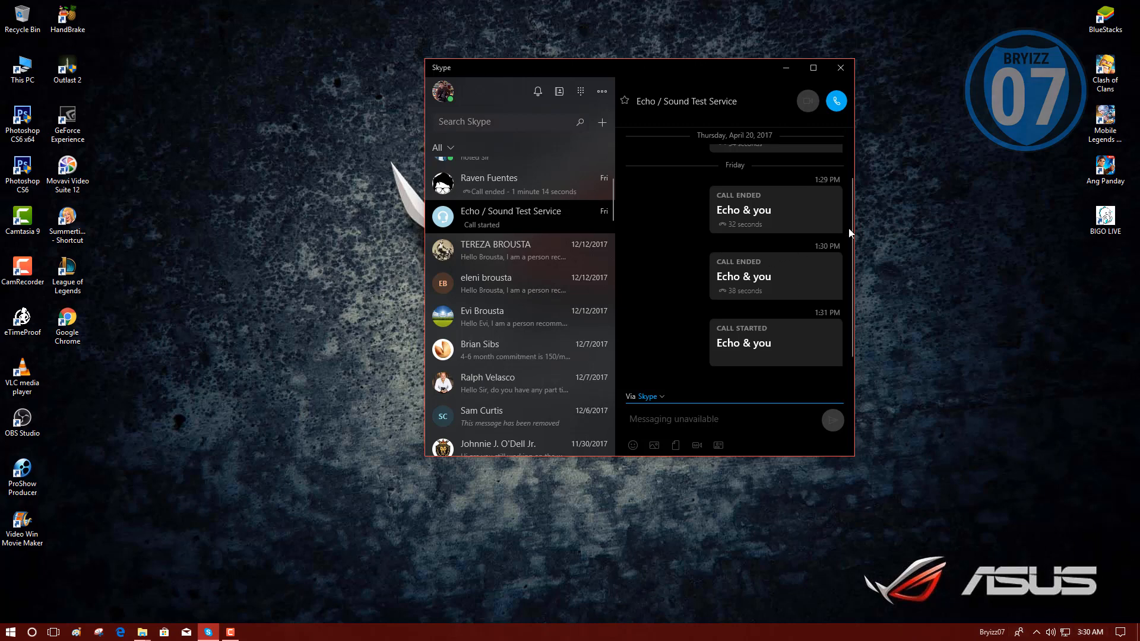
Reopen Settings from the profile panel to check the Instant messages toggle
scroll(up, 3)
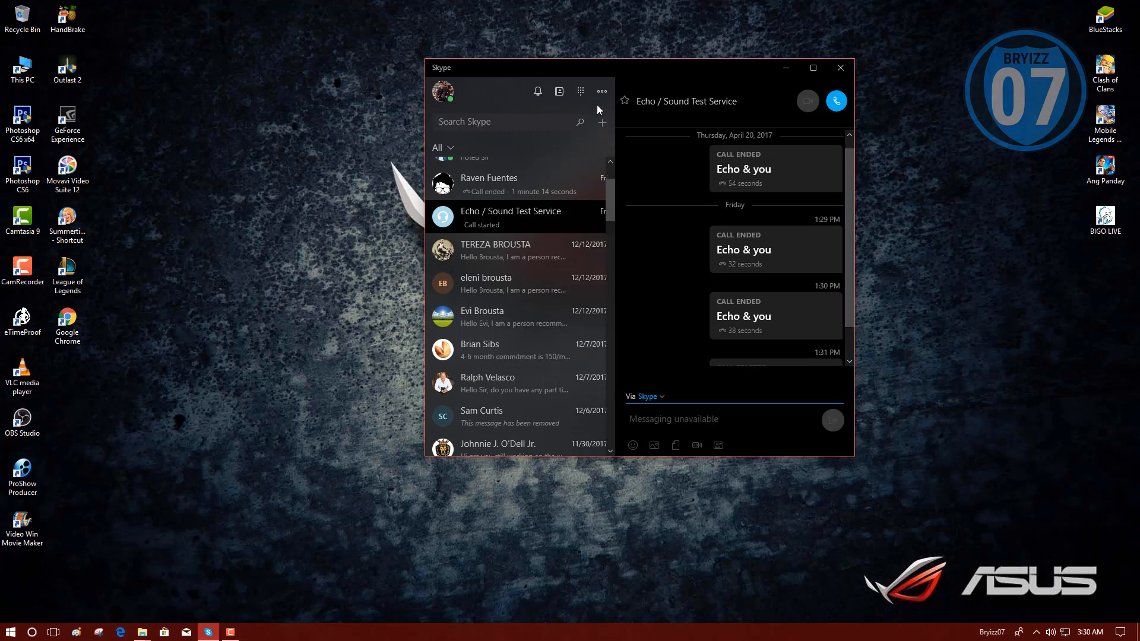
mouse_move(441, 93)
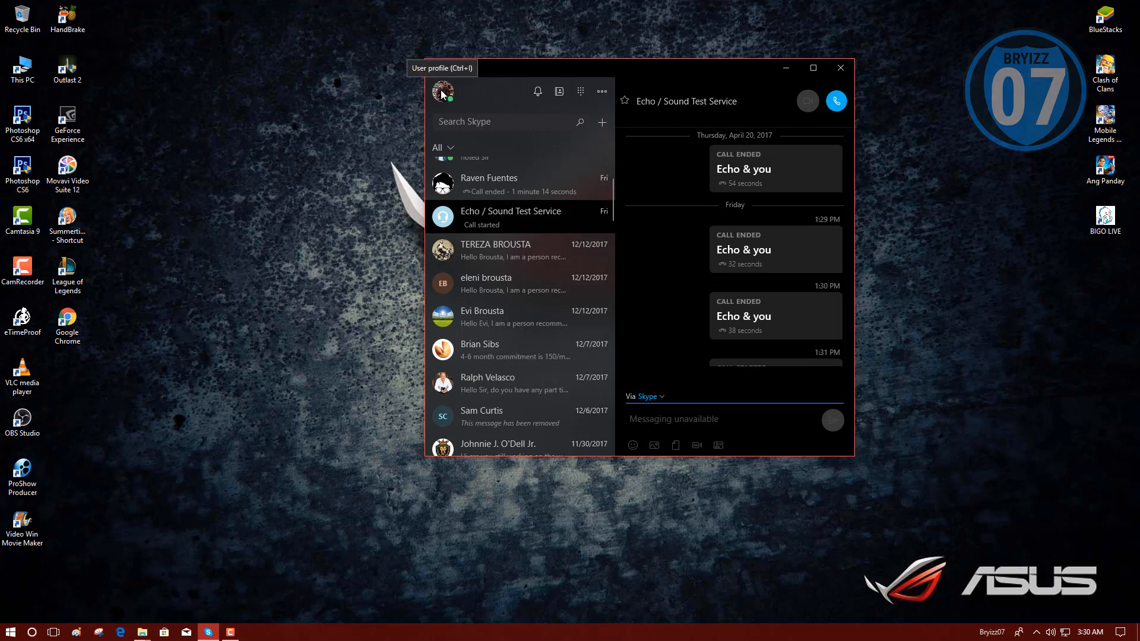
click(442, 91)
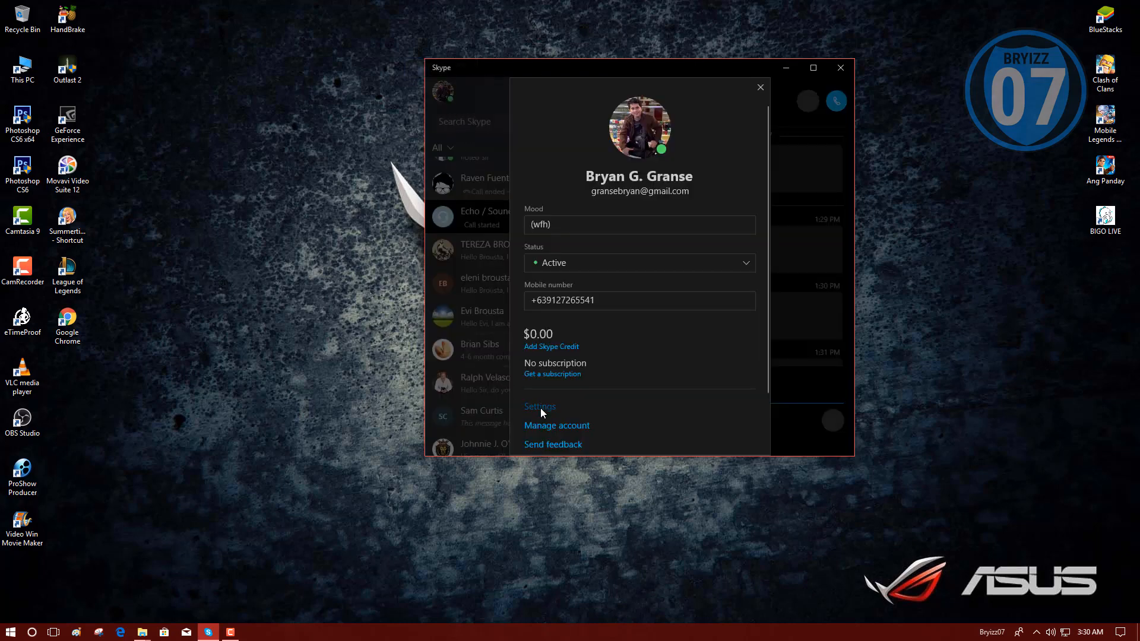
click(540, 406)
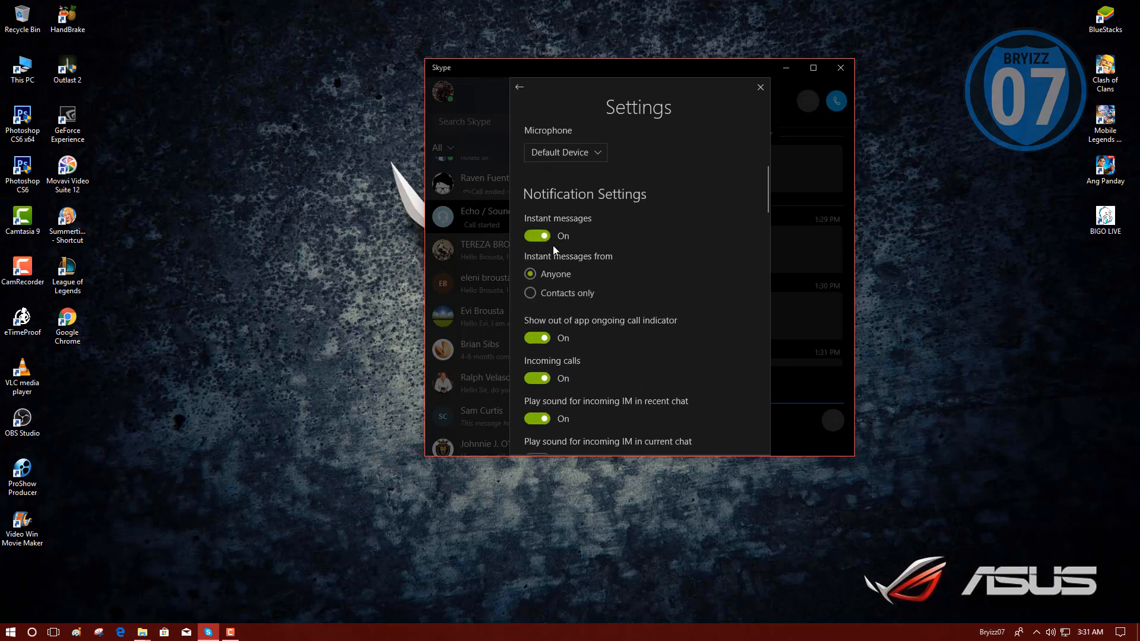
mouse_move(574, 256)
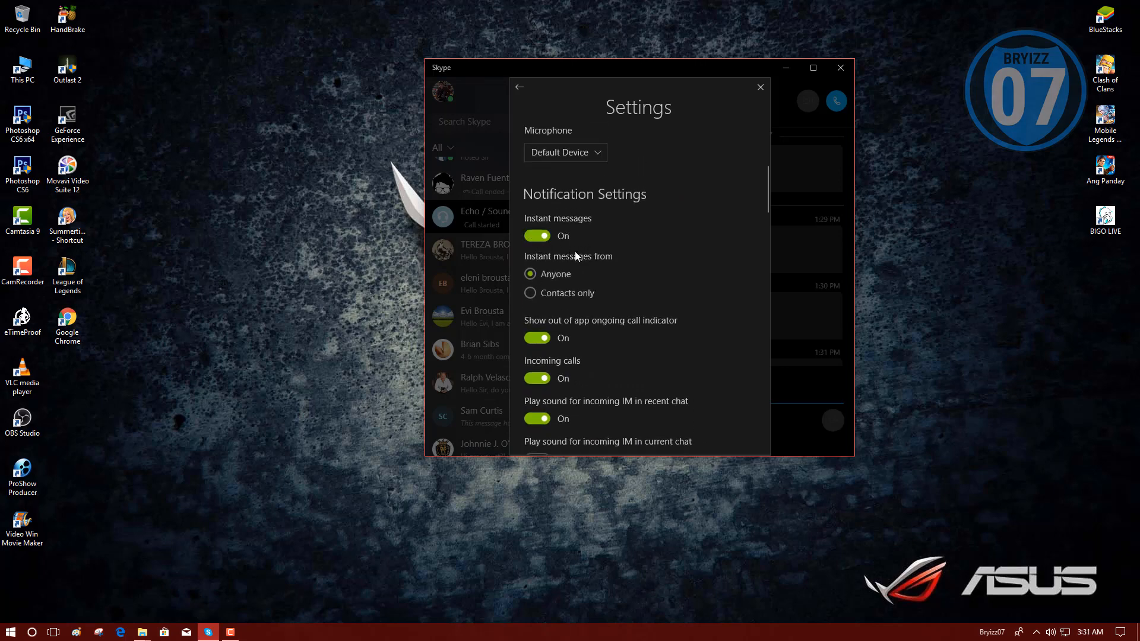